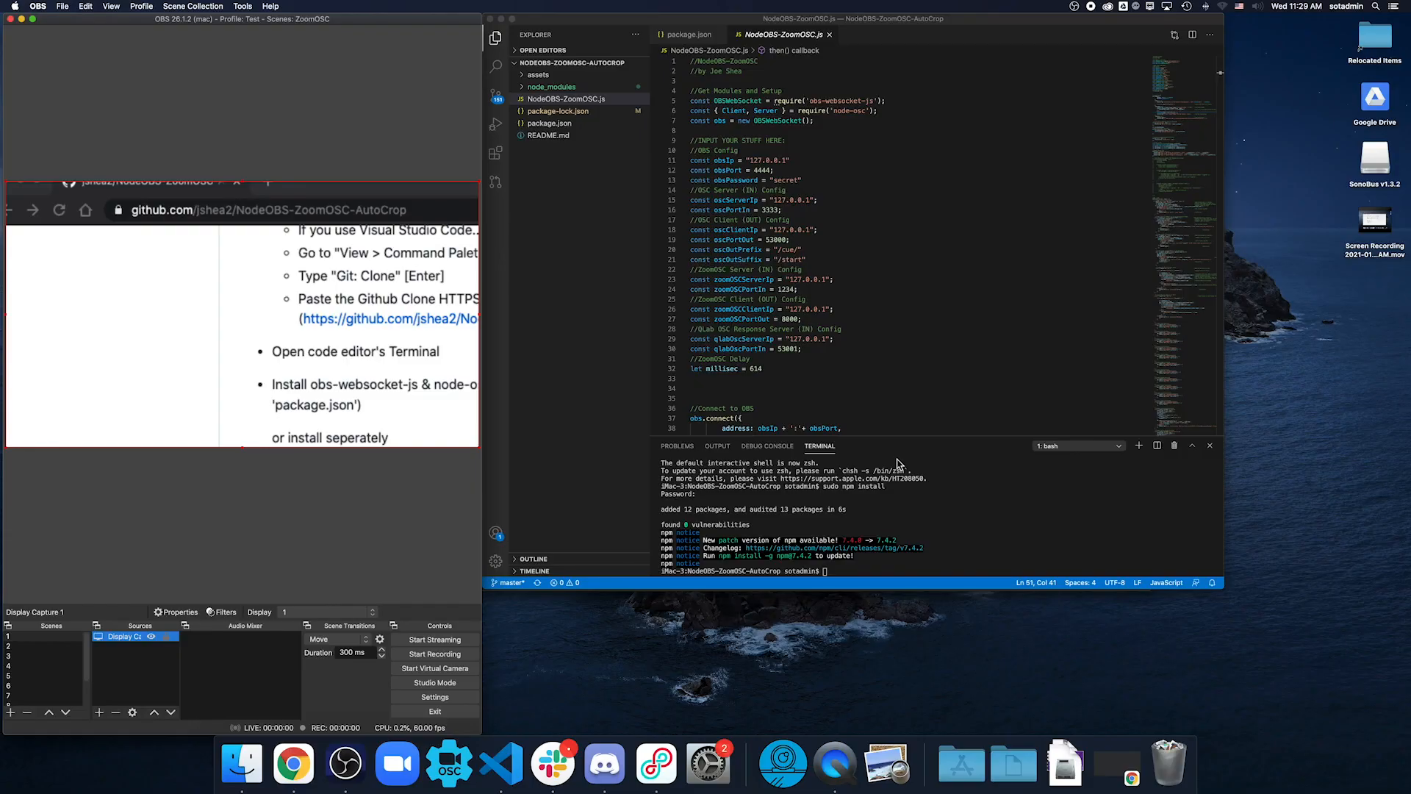
pyautogui.moveTo(1233, 589)
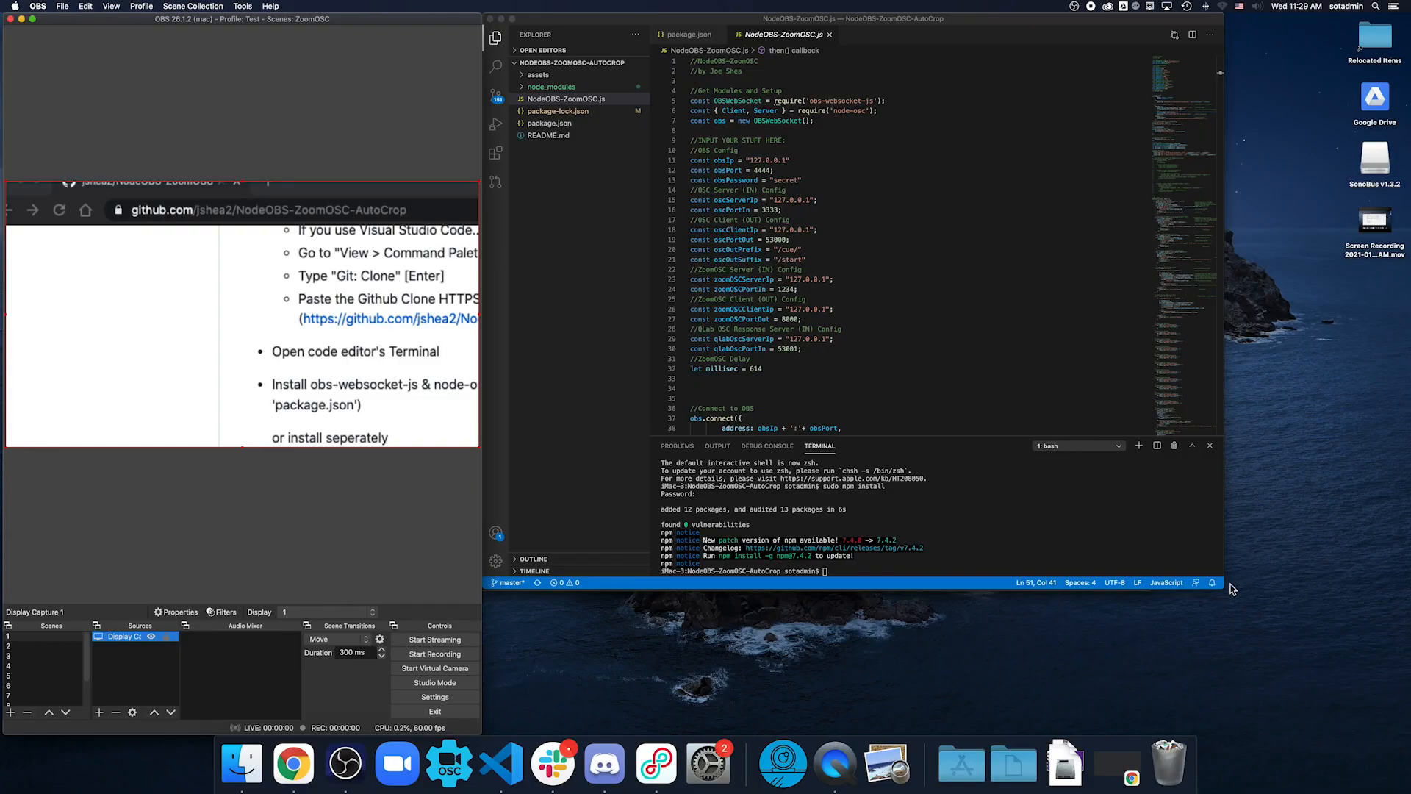
pyautogui.scroll(-3)
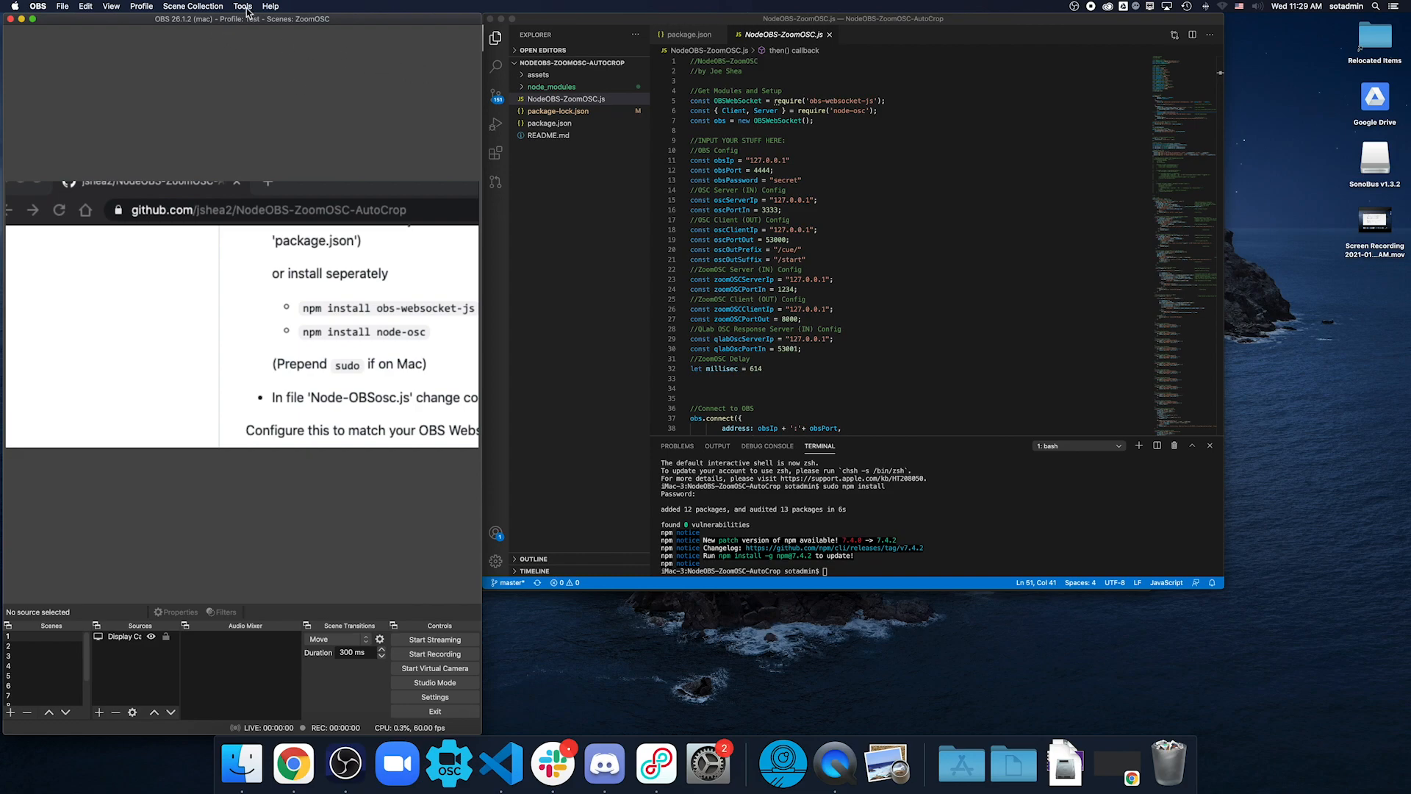
pyautogui.click(242, 7)
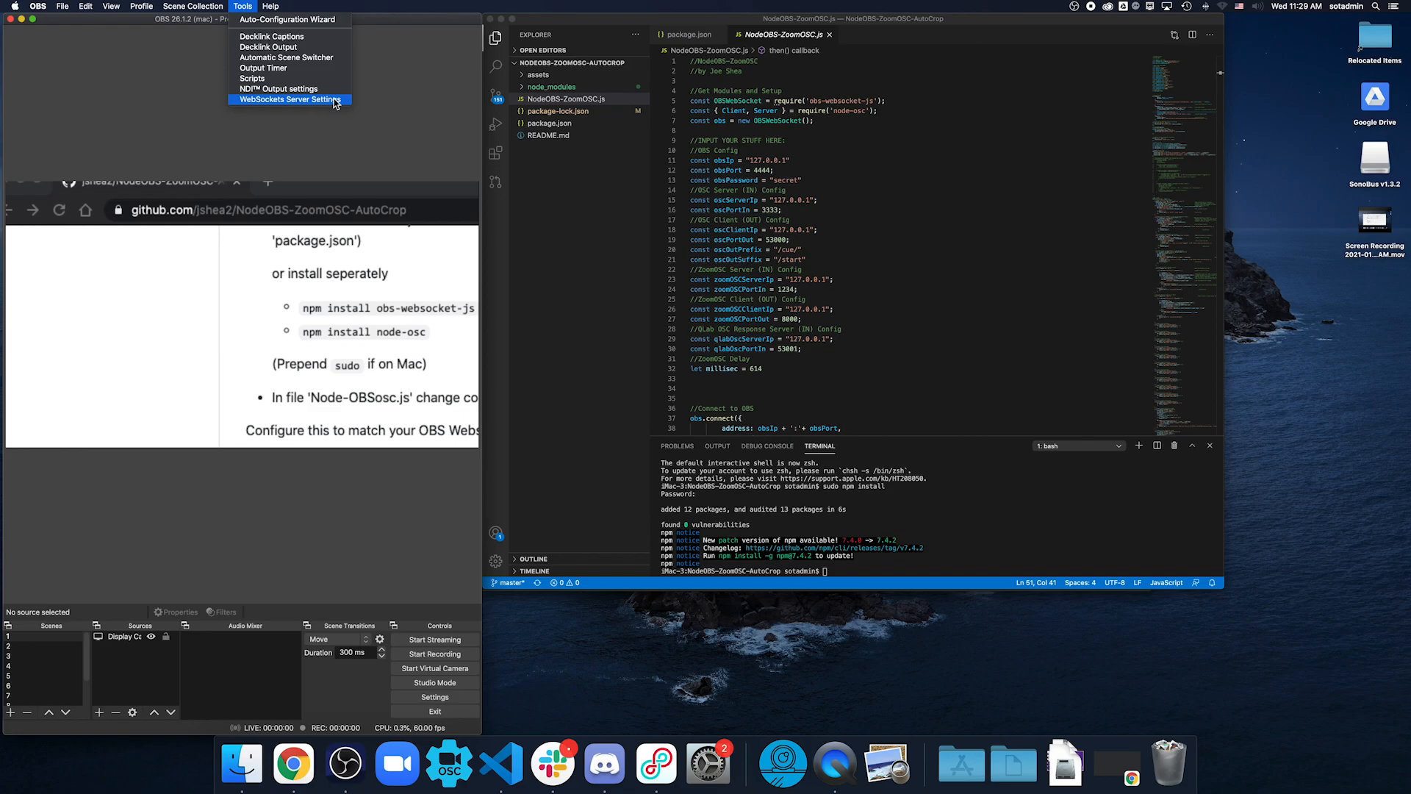
pyautogui.moveTo(290, 99)
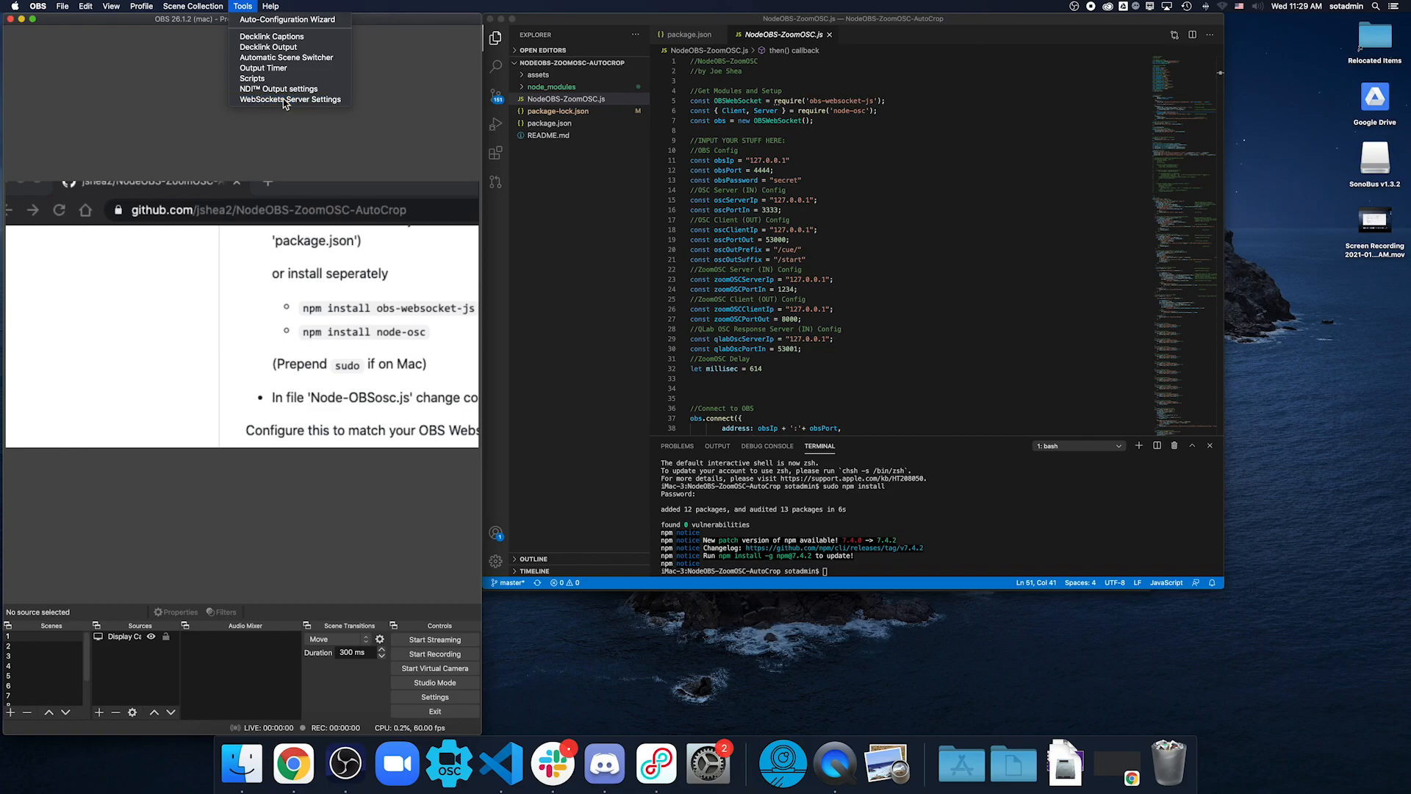
pyautogui.click(289, 99)
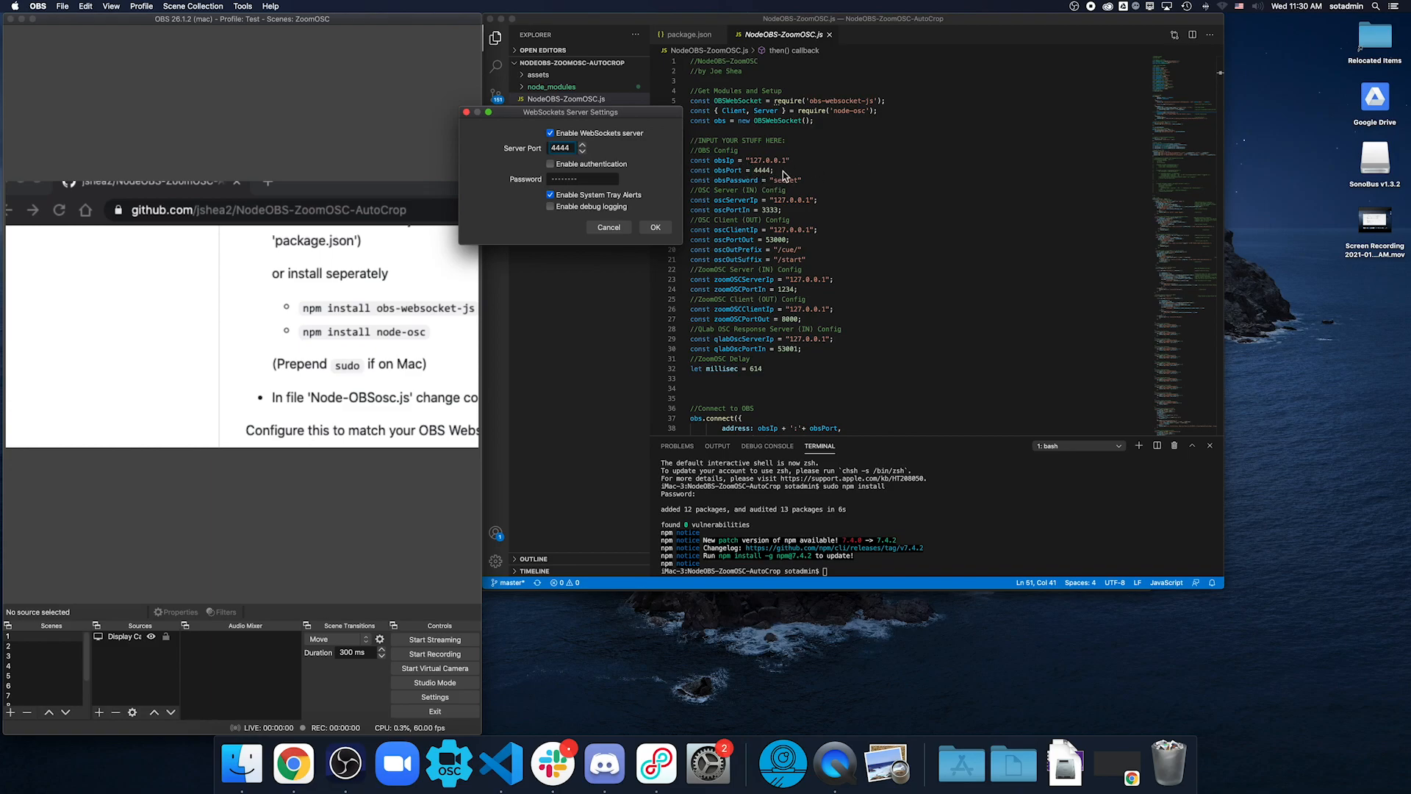
pyautogui.moveTo(589, 179)
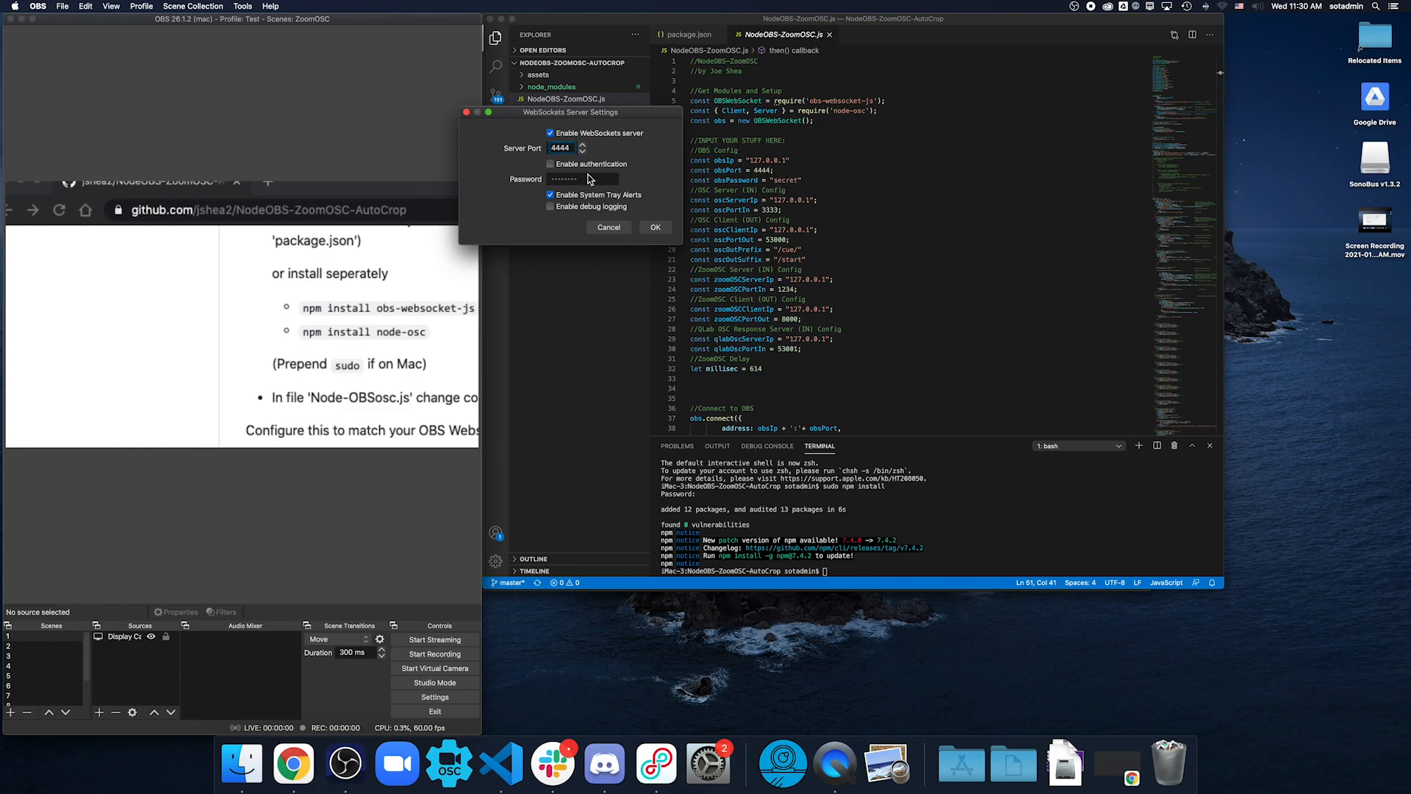
pyautogui.moveTo(549, 173)
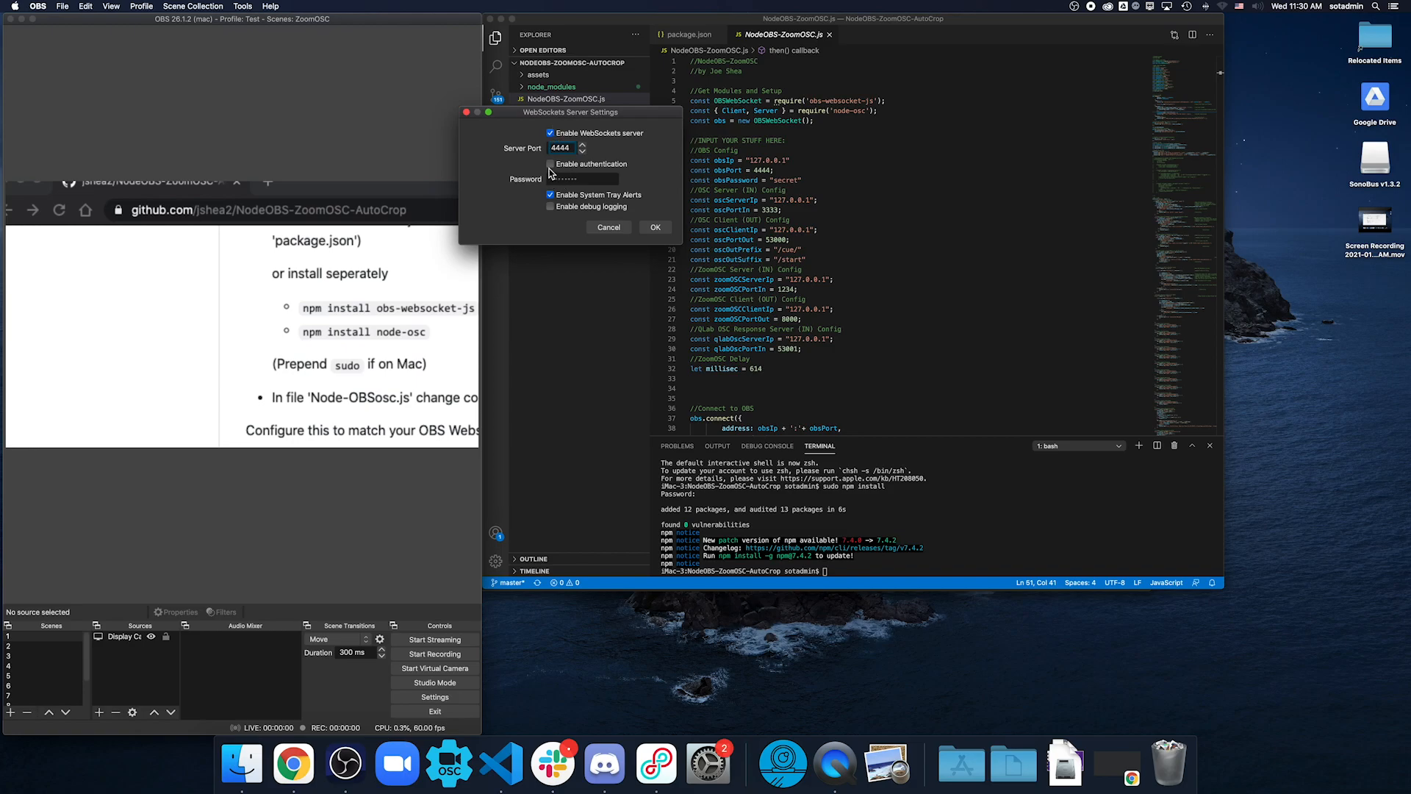
pyautogui.click(549, 164)
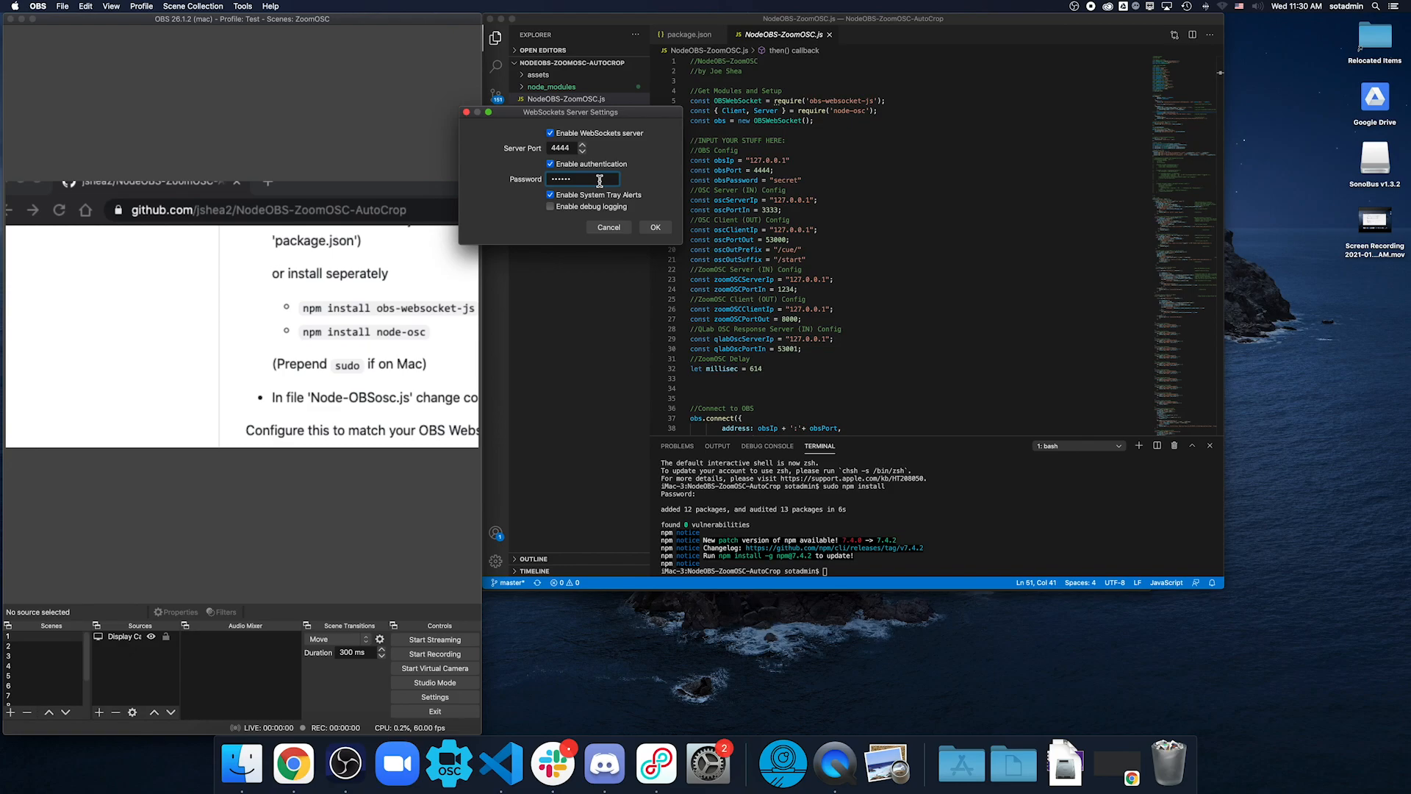
pyautogui.moveTo(662, 205)
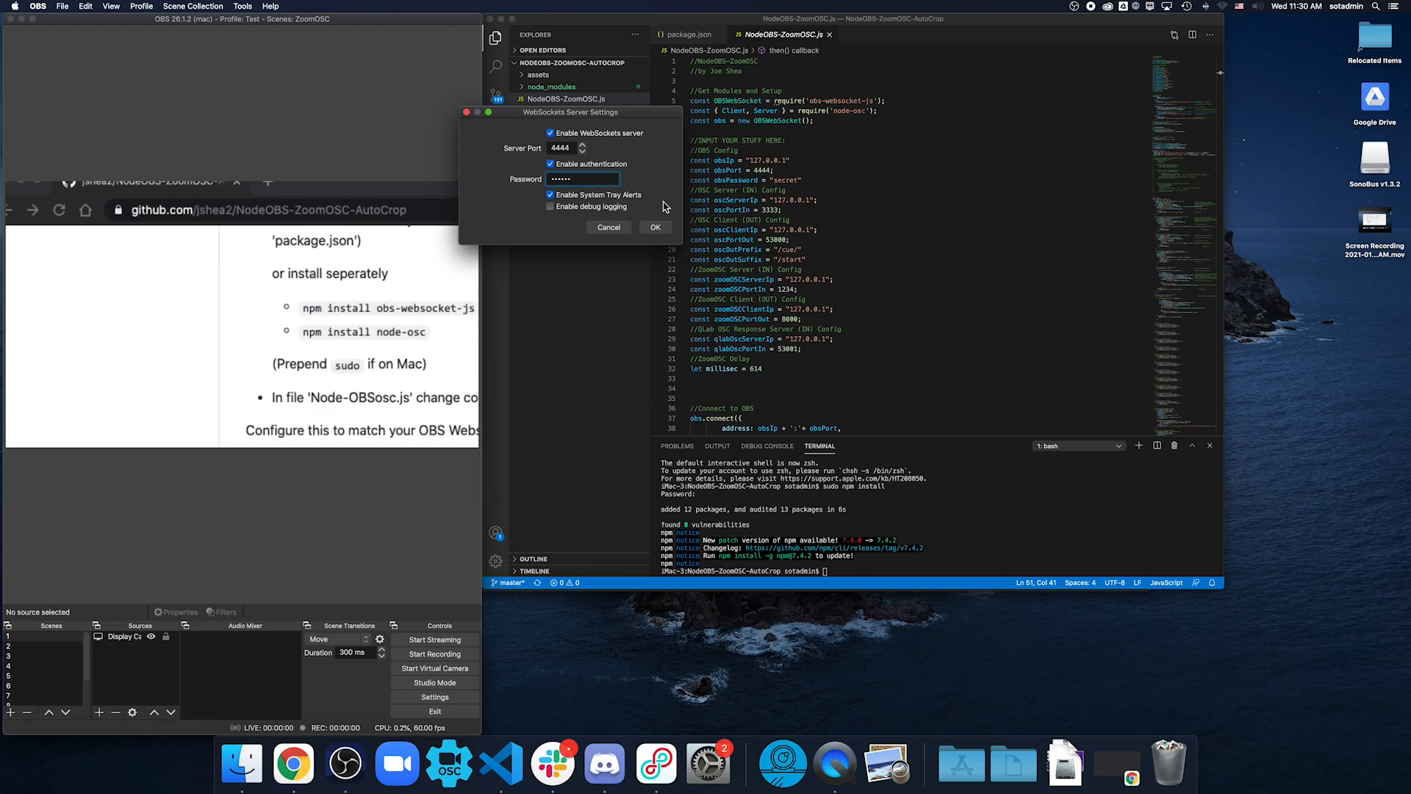
pyautogui.click(655, 227)
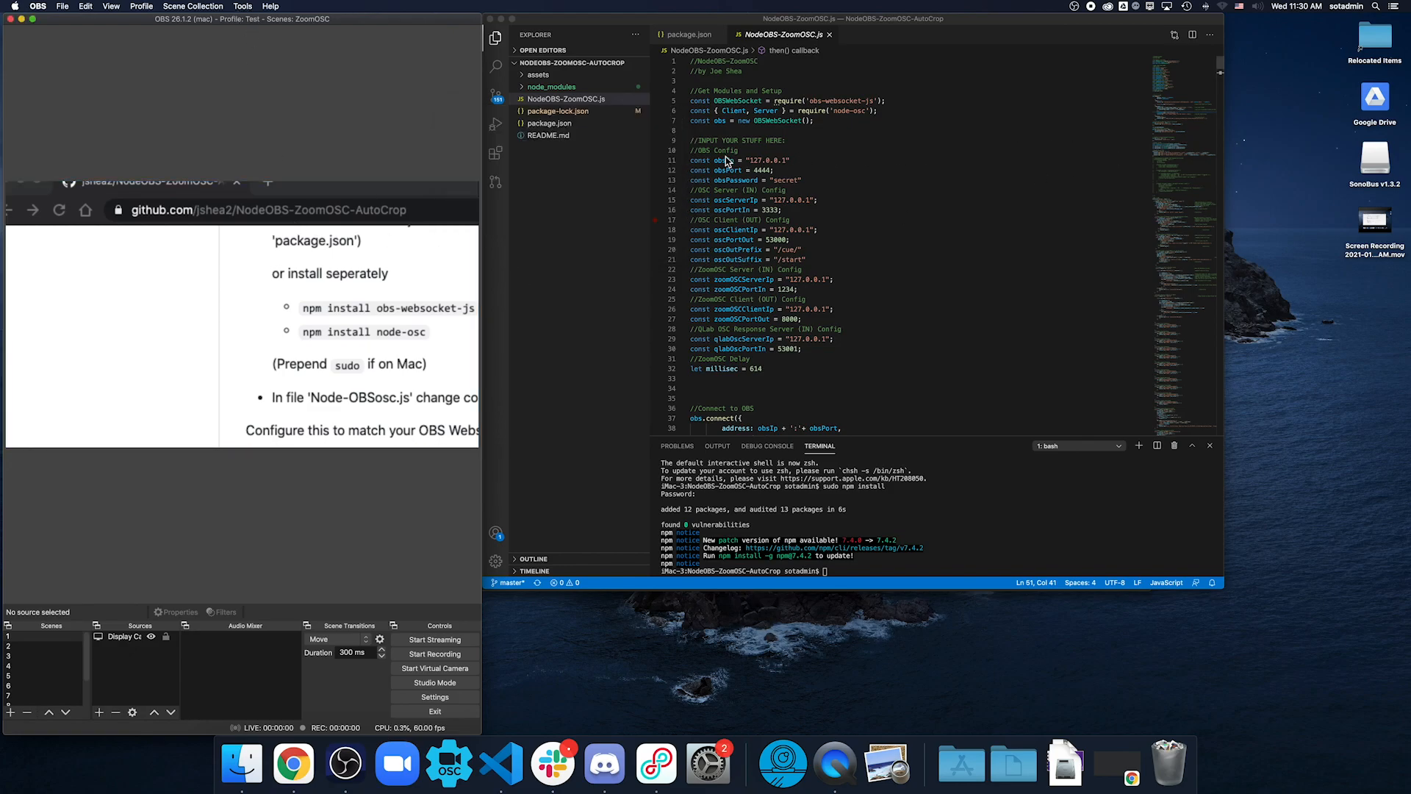
pyautogui.moveTo(340, 553)
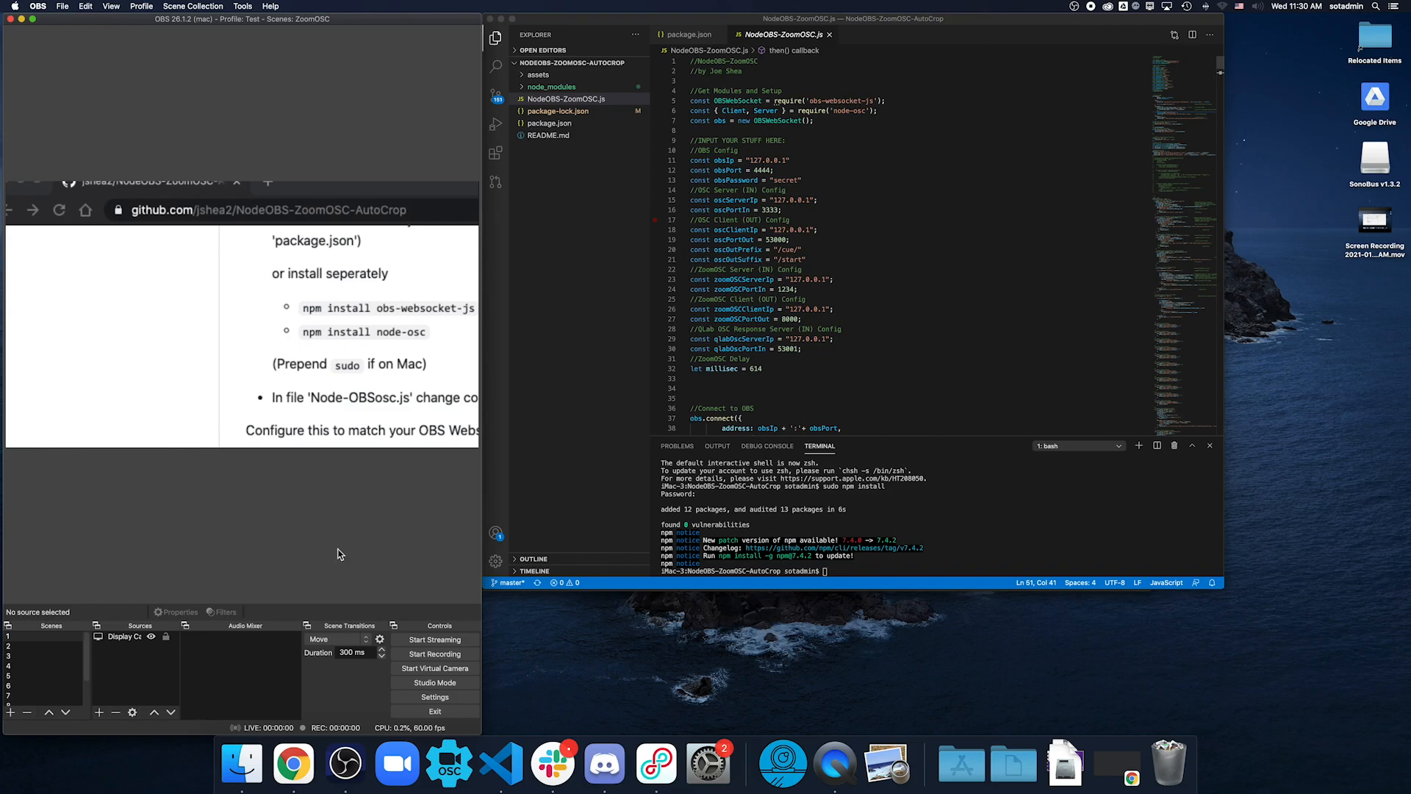
pyautogui.moveTo(434, 468)
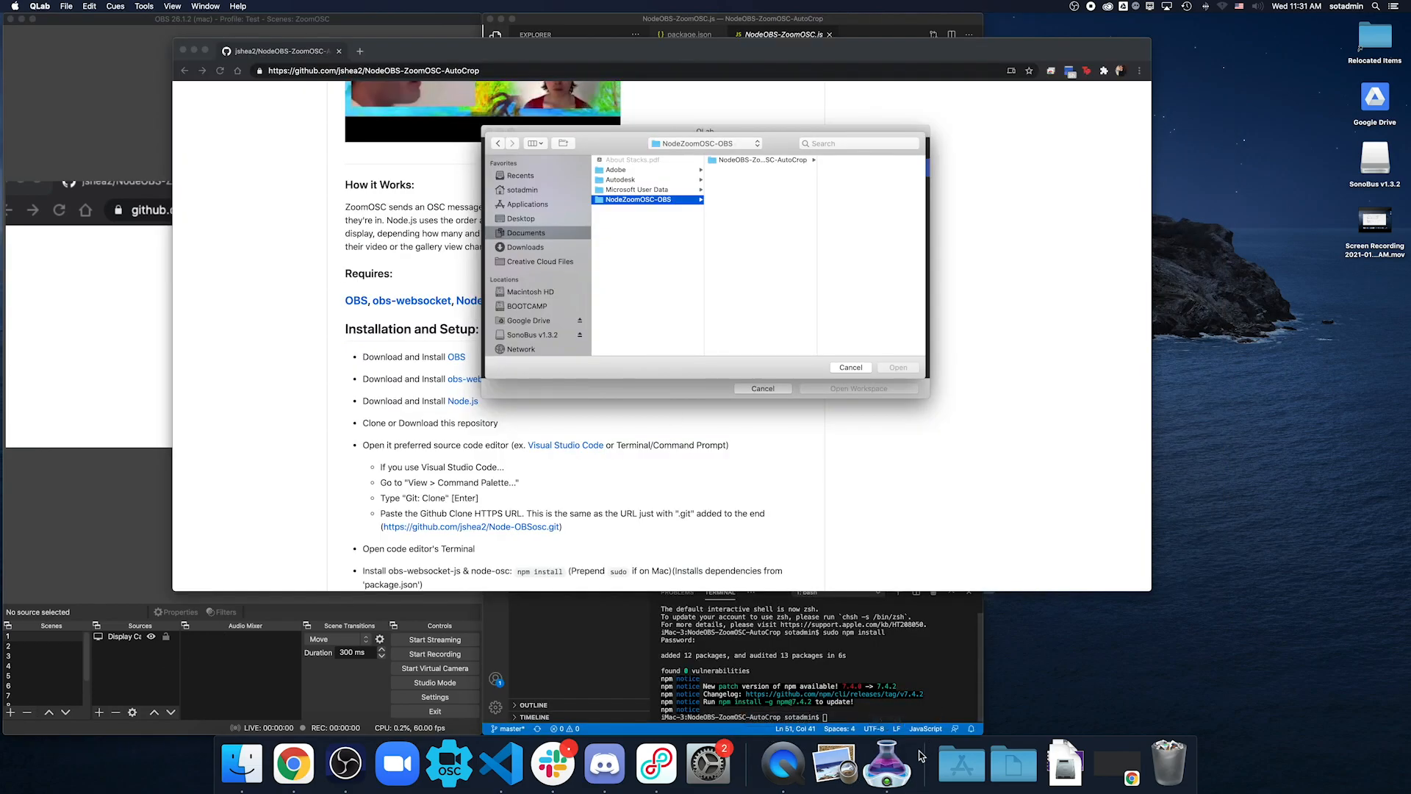
# Open Qlab OSC Examples.qlab4 from the project's assets folder.
pyautogui.click(764, 160)
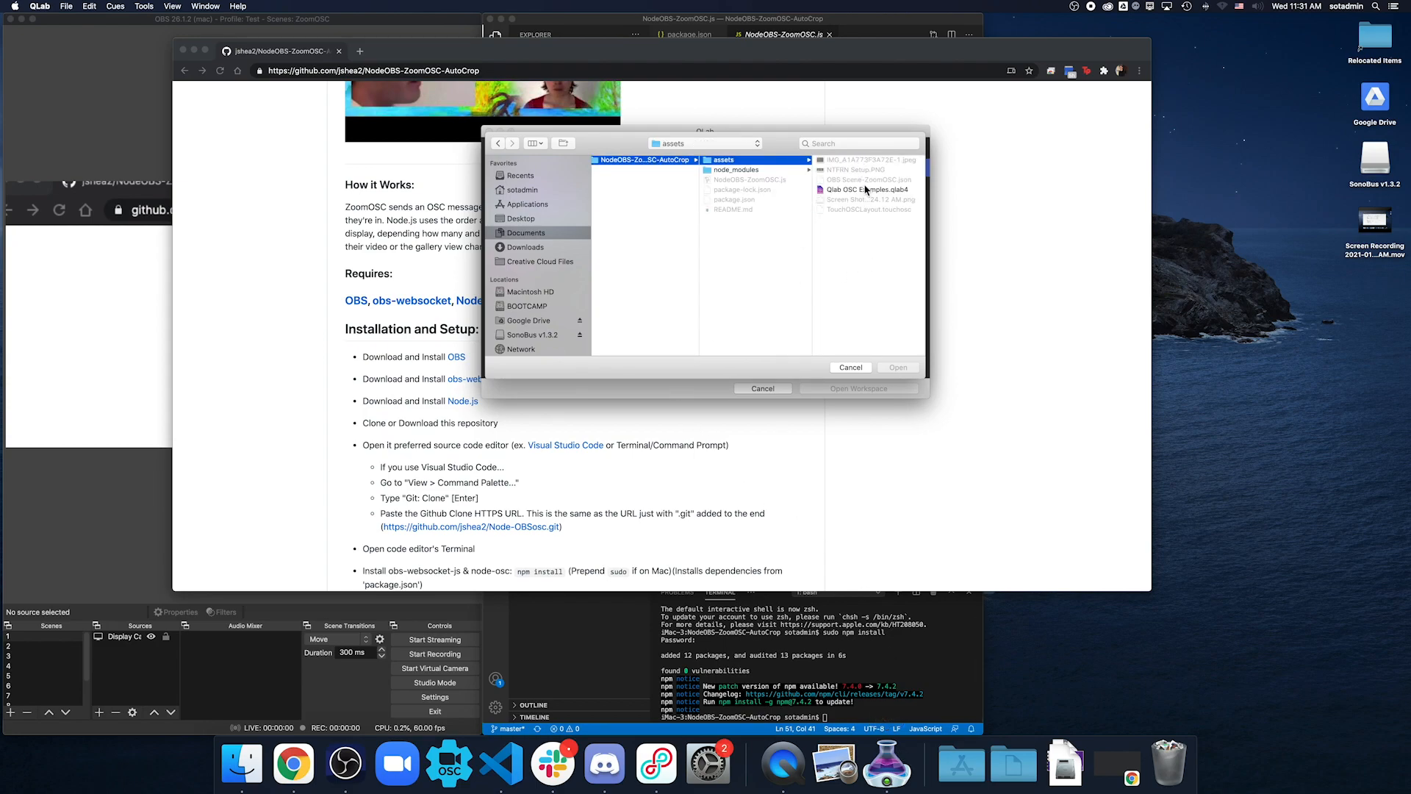
pyautogui.click(849, 367)
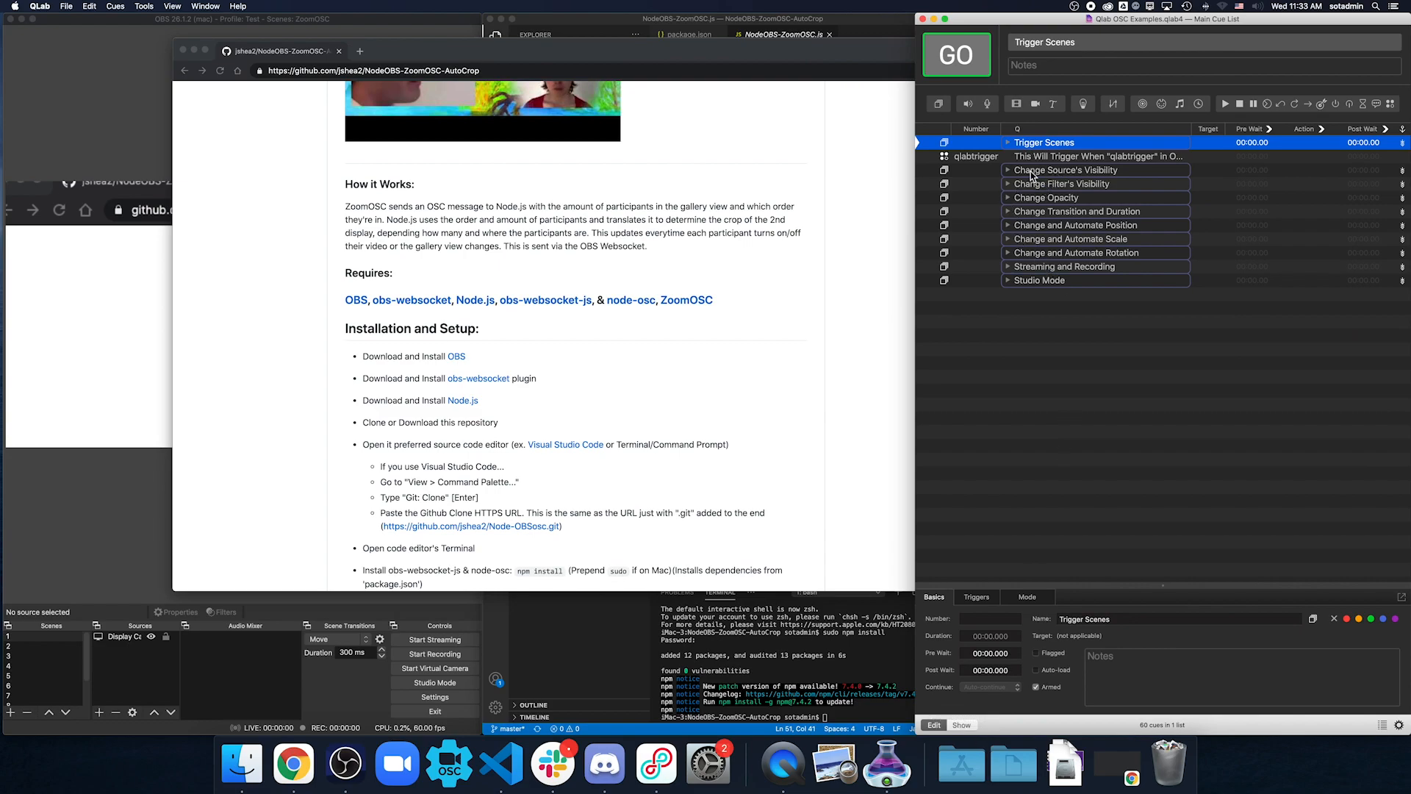
# Review the Change Source Visibility, Trigger Scenes, Change Filter Visibility and Change Opacity cues.
pyautogui.click(1065, 169)
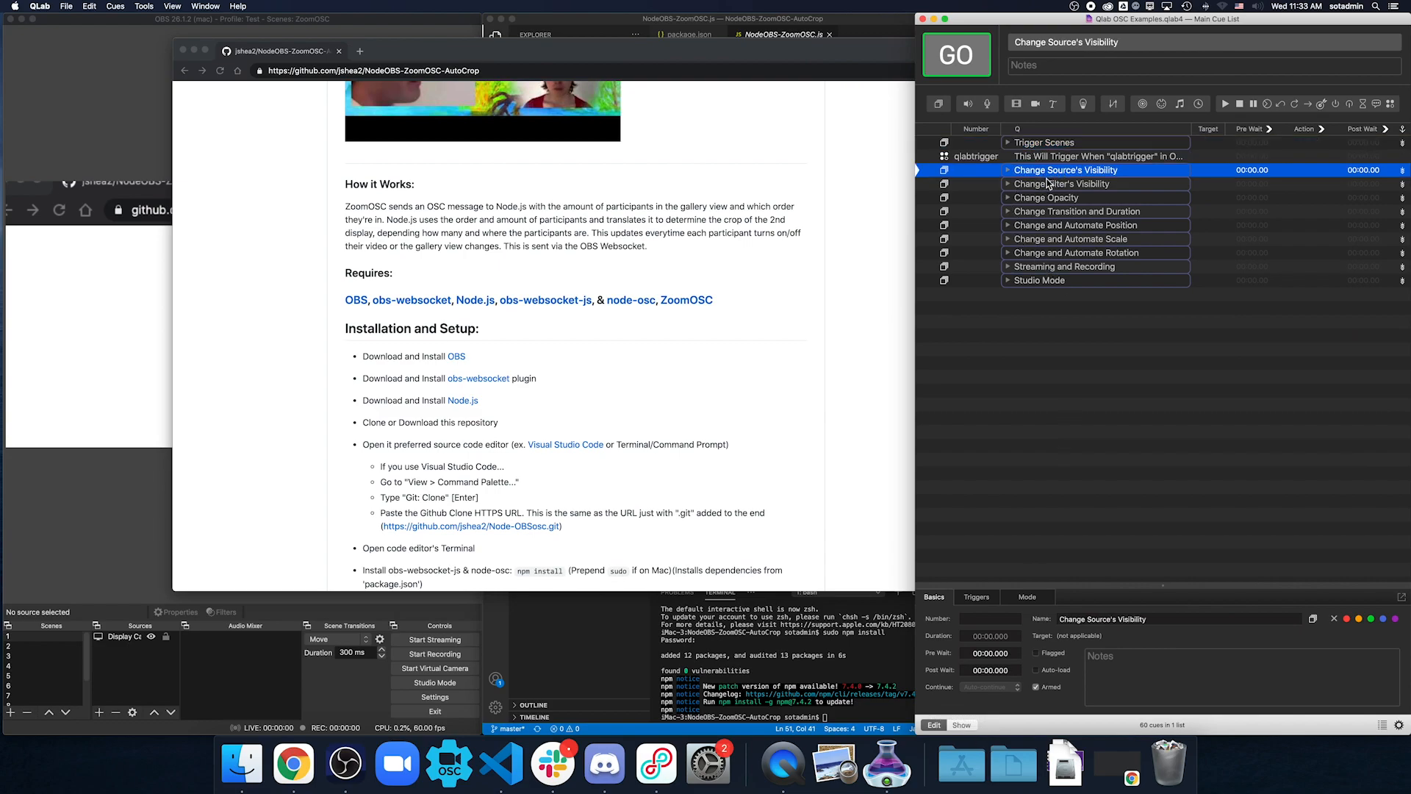
pyautogui.click(1043, 141)
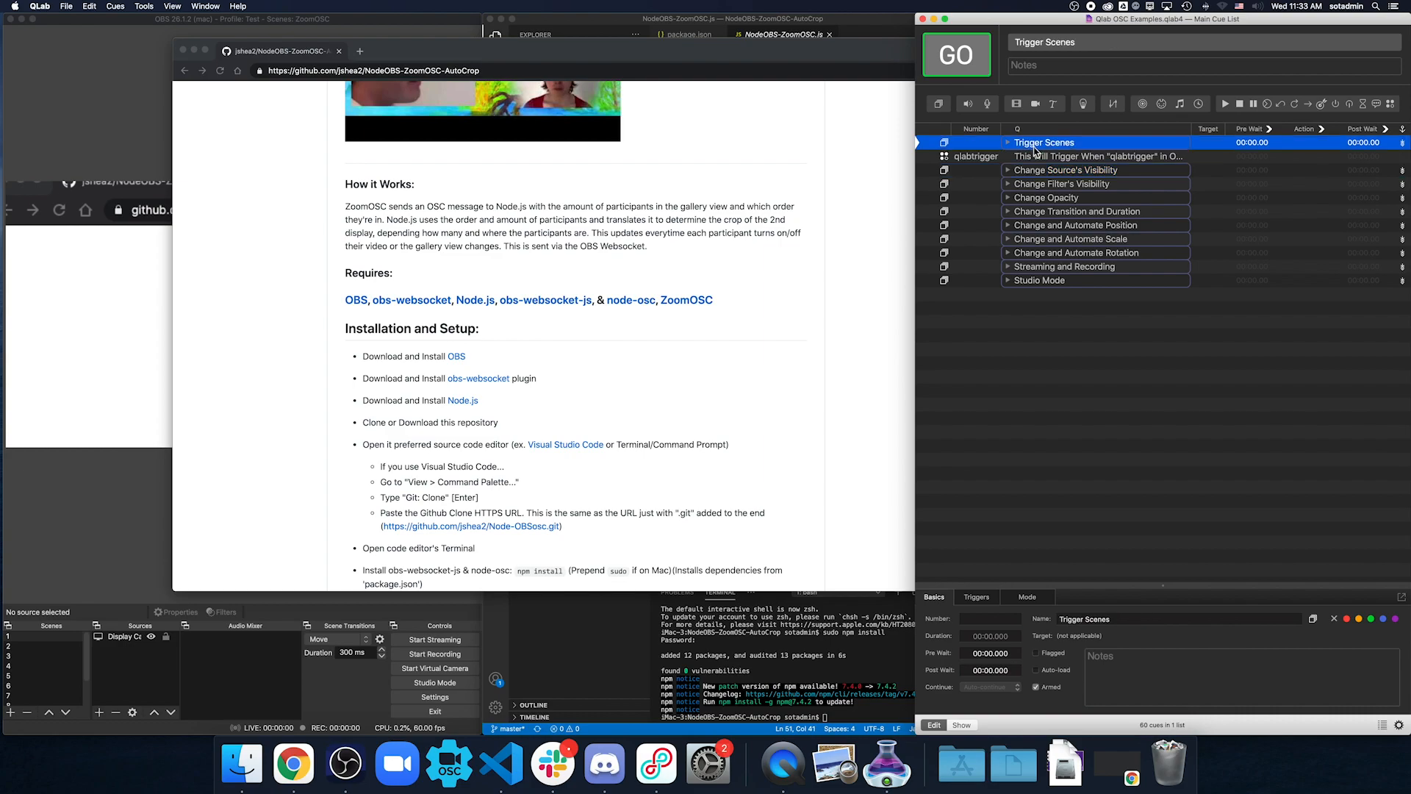
pyautogui.click(1062, 183)
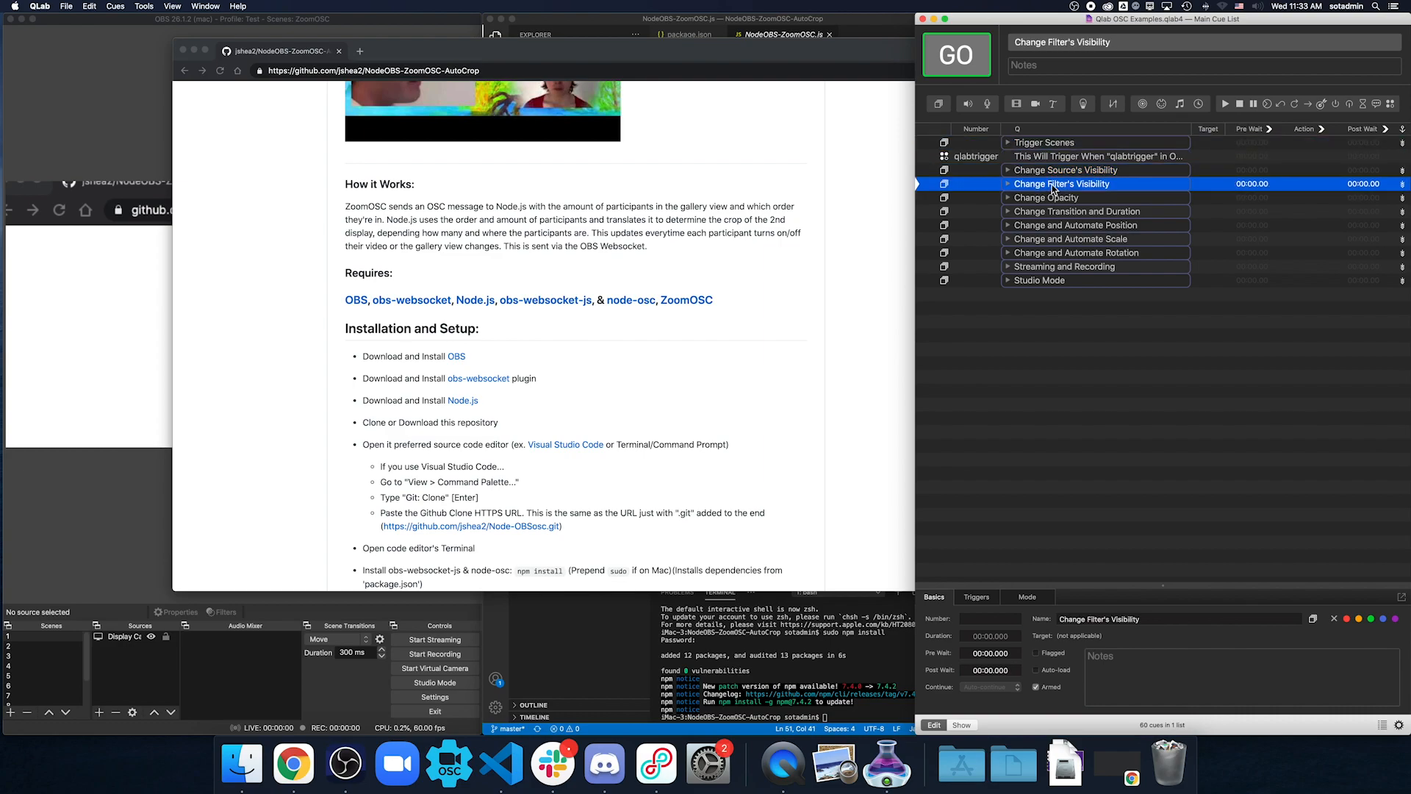
pyautogui.click(1046, 197)
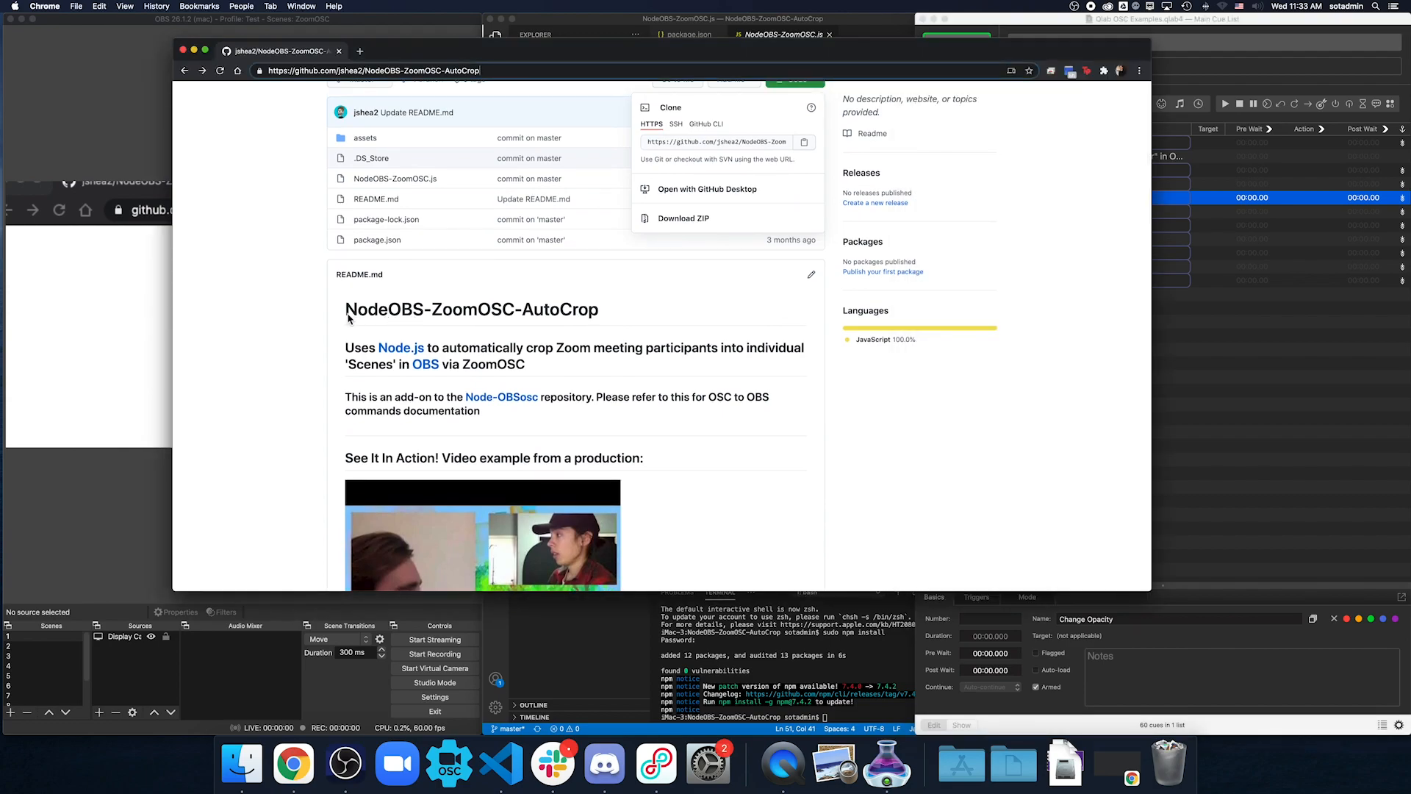
# Follow the README link to the Node-OBSosc repository on GitHub.
pyautogui.scroll(3)
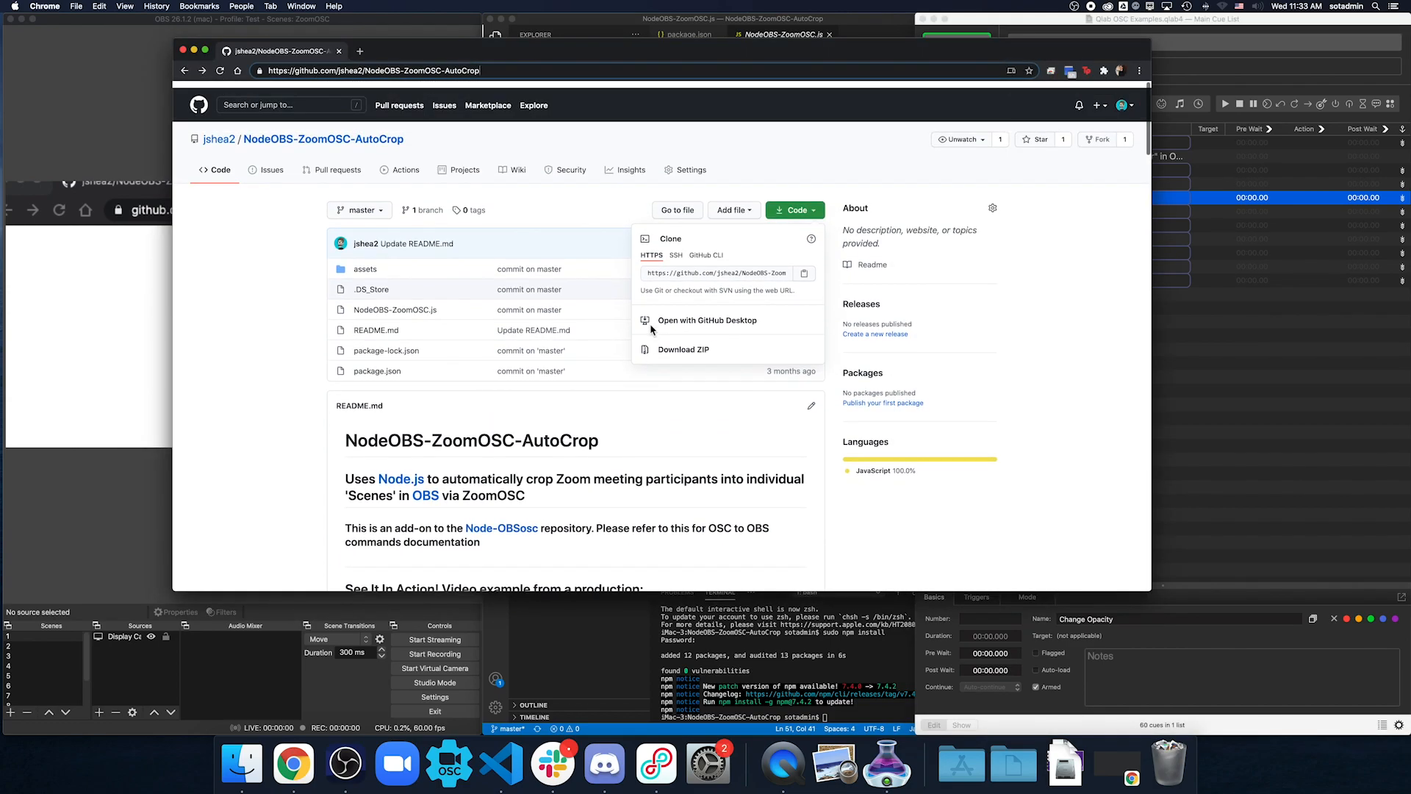
pyautogui.scroll(-3)
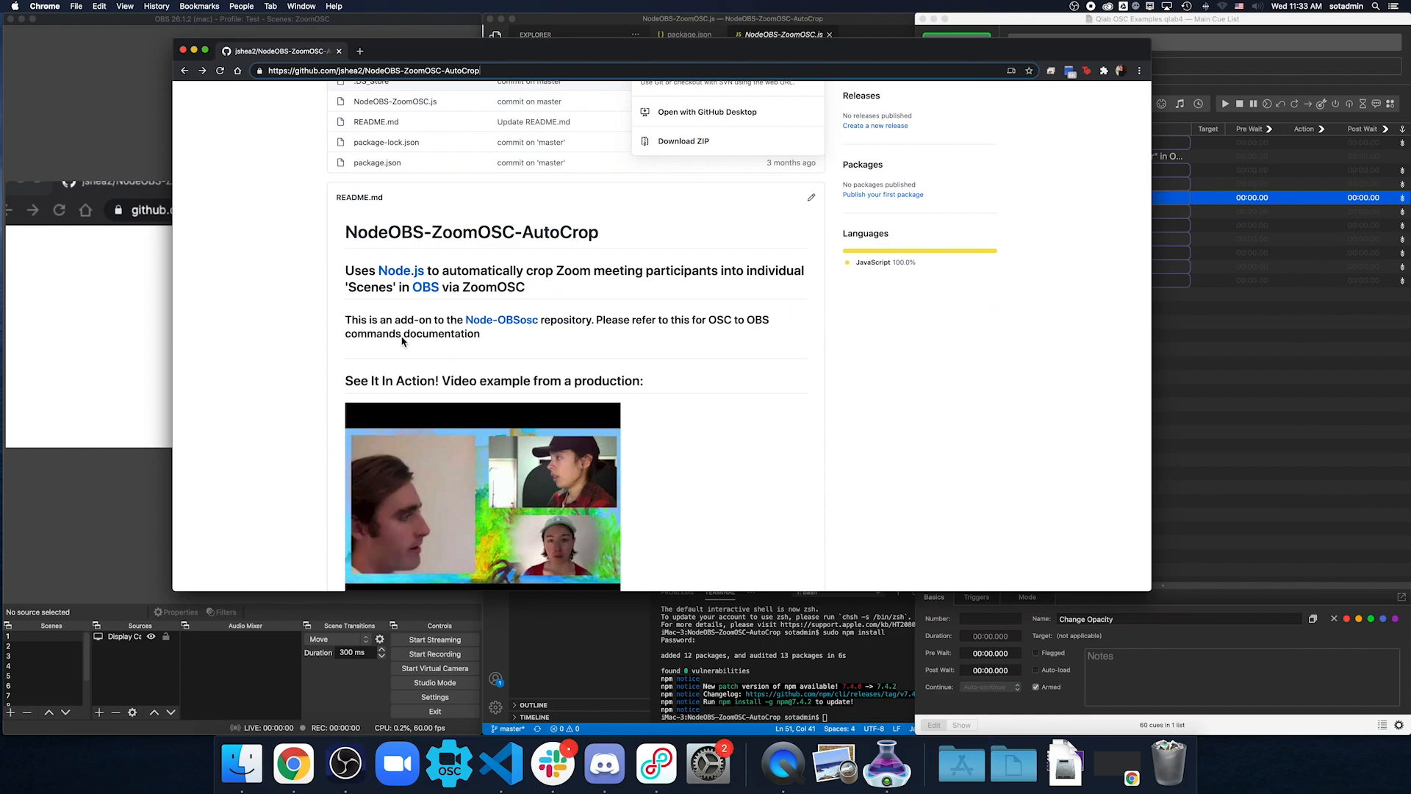
pyautogui.click(501, 320)
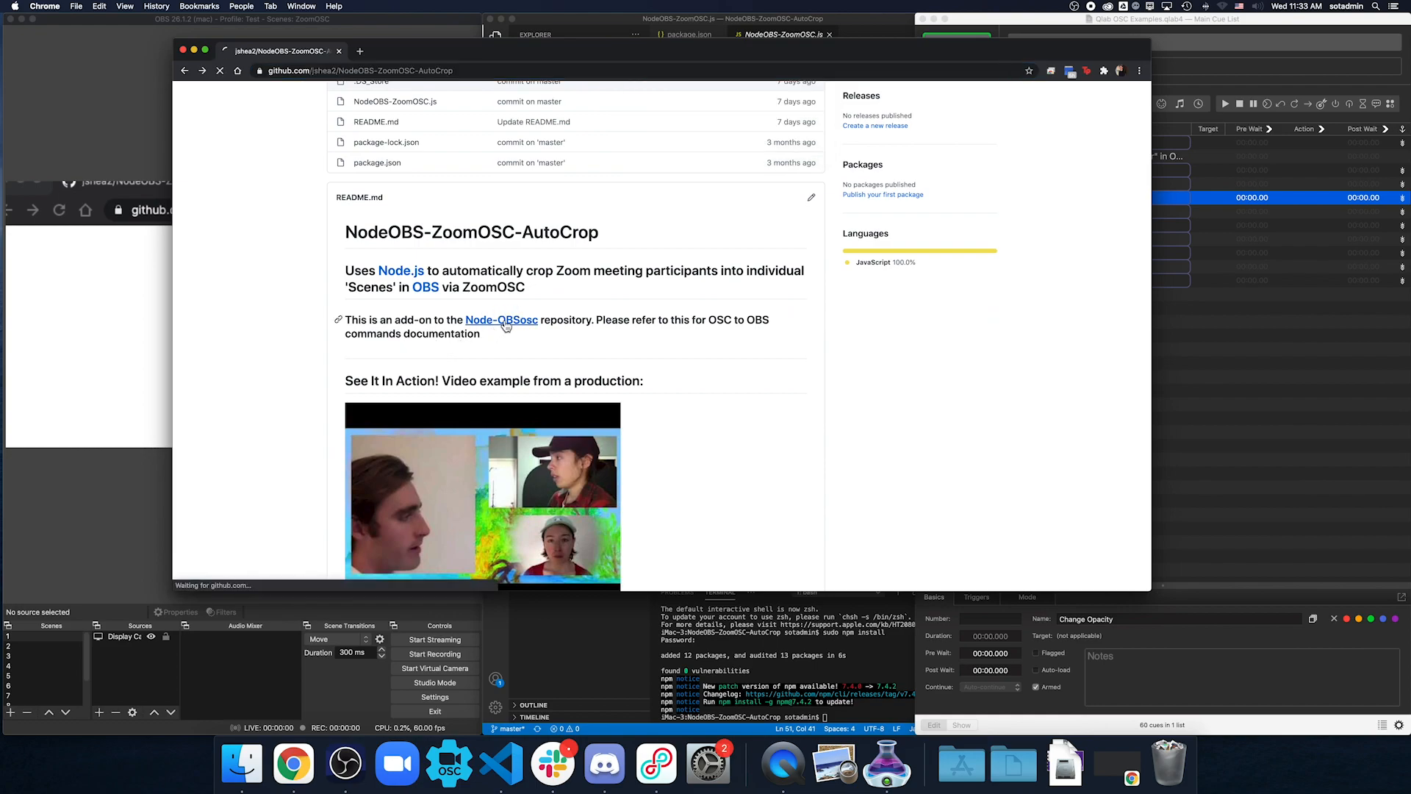
pyautogui.click(502, 320)
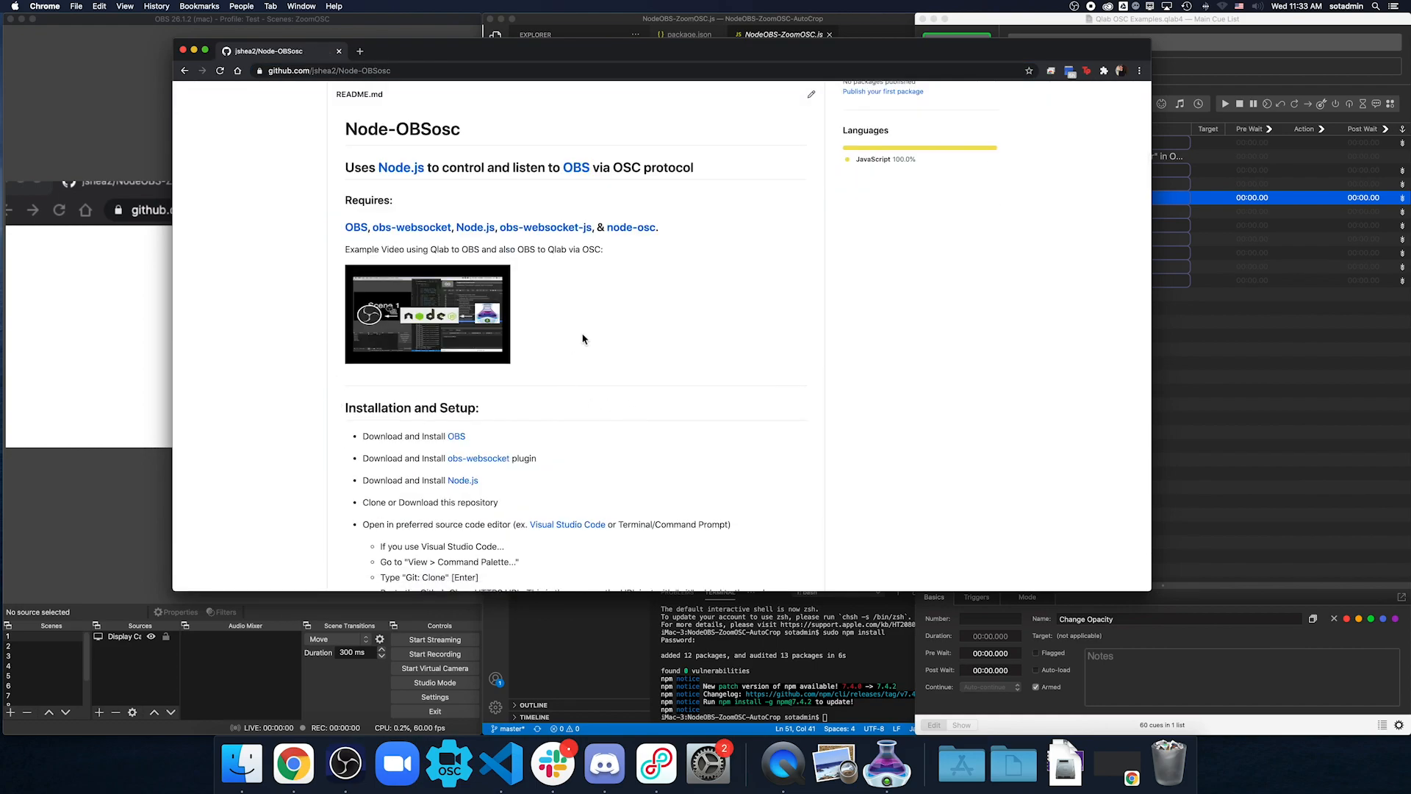
pyautogui.moveTo(485, 332)
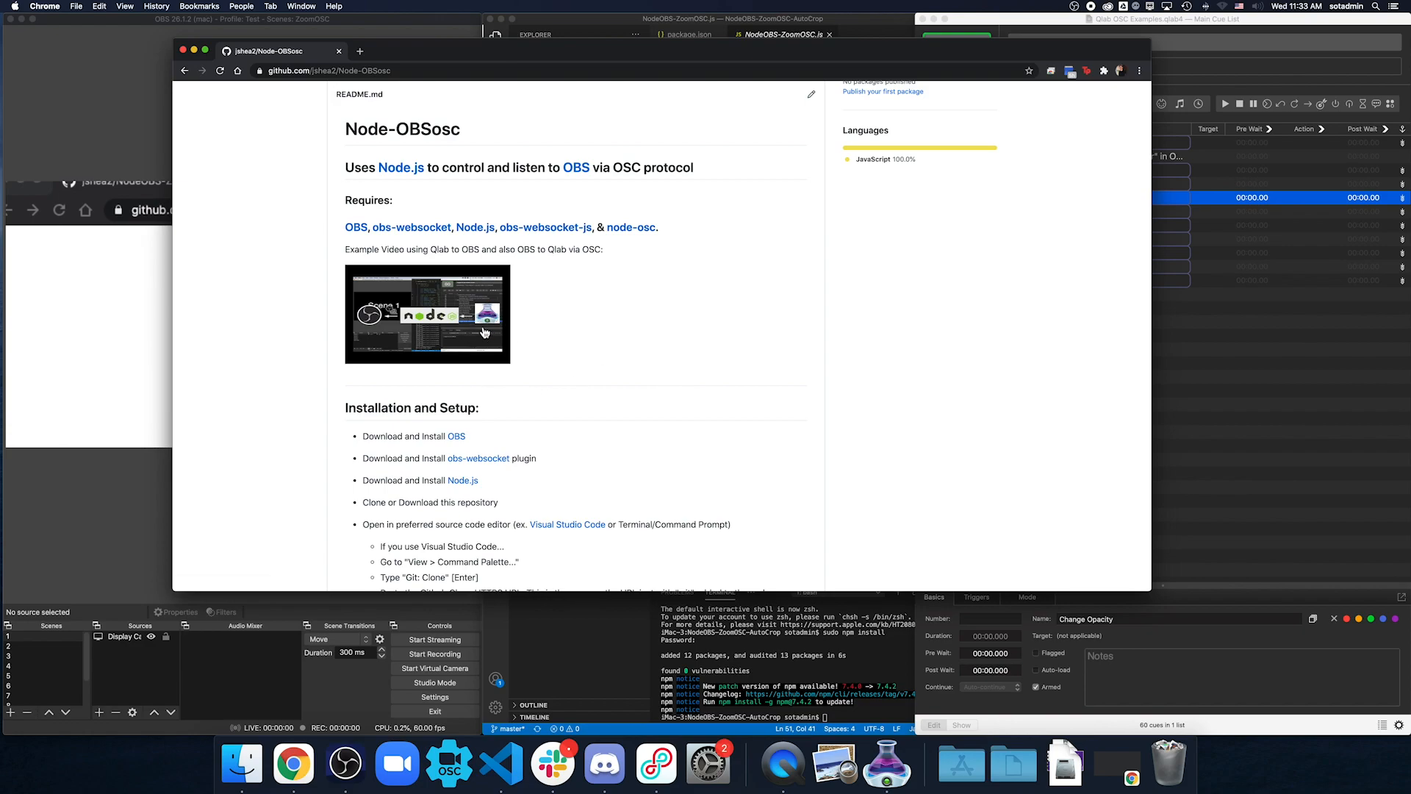
# Skim the Node-OBSosc README and launch ZoomOSC from the Dock.
pyautogui.scroll(-3)
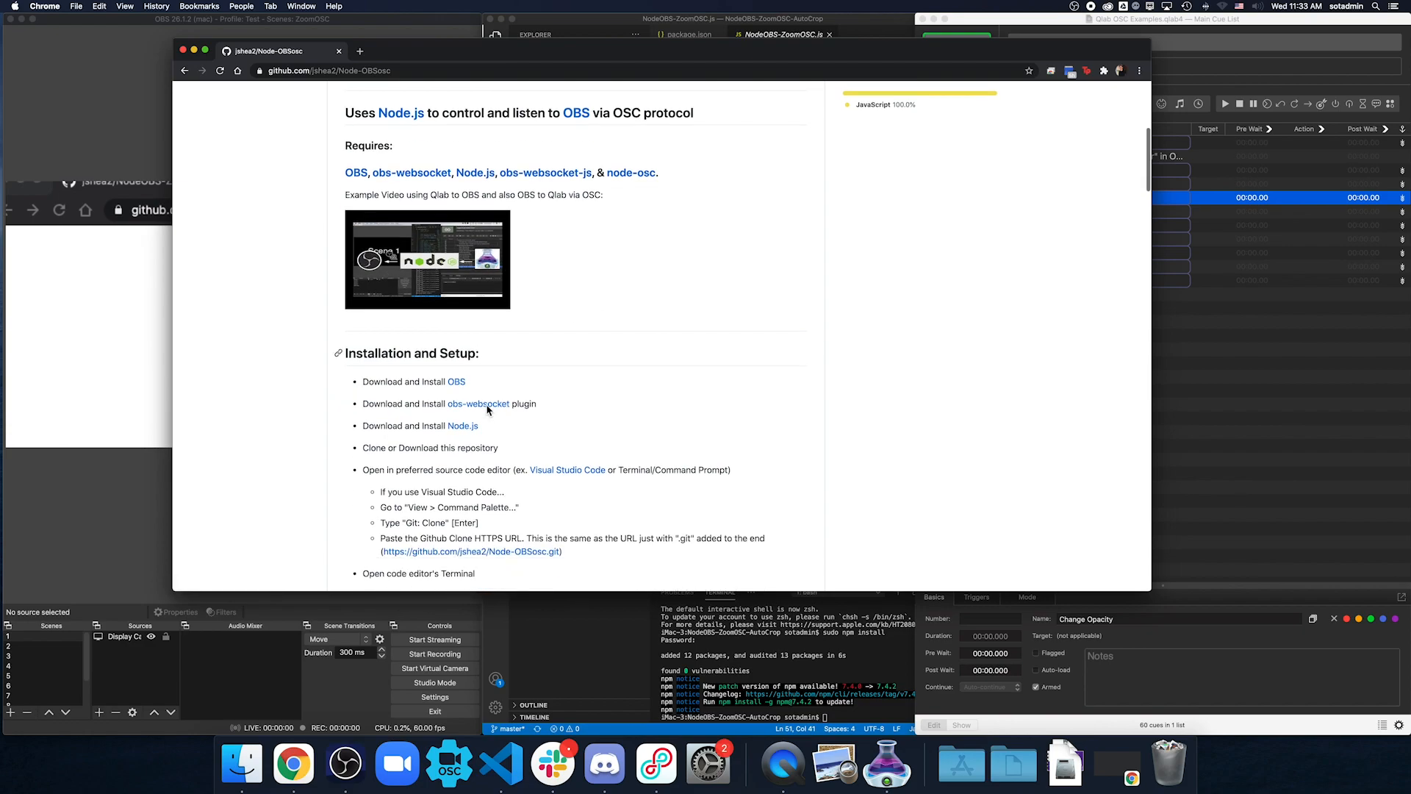
pyautogui.click(449, 764)
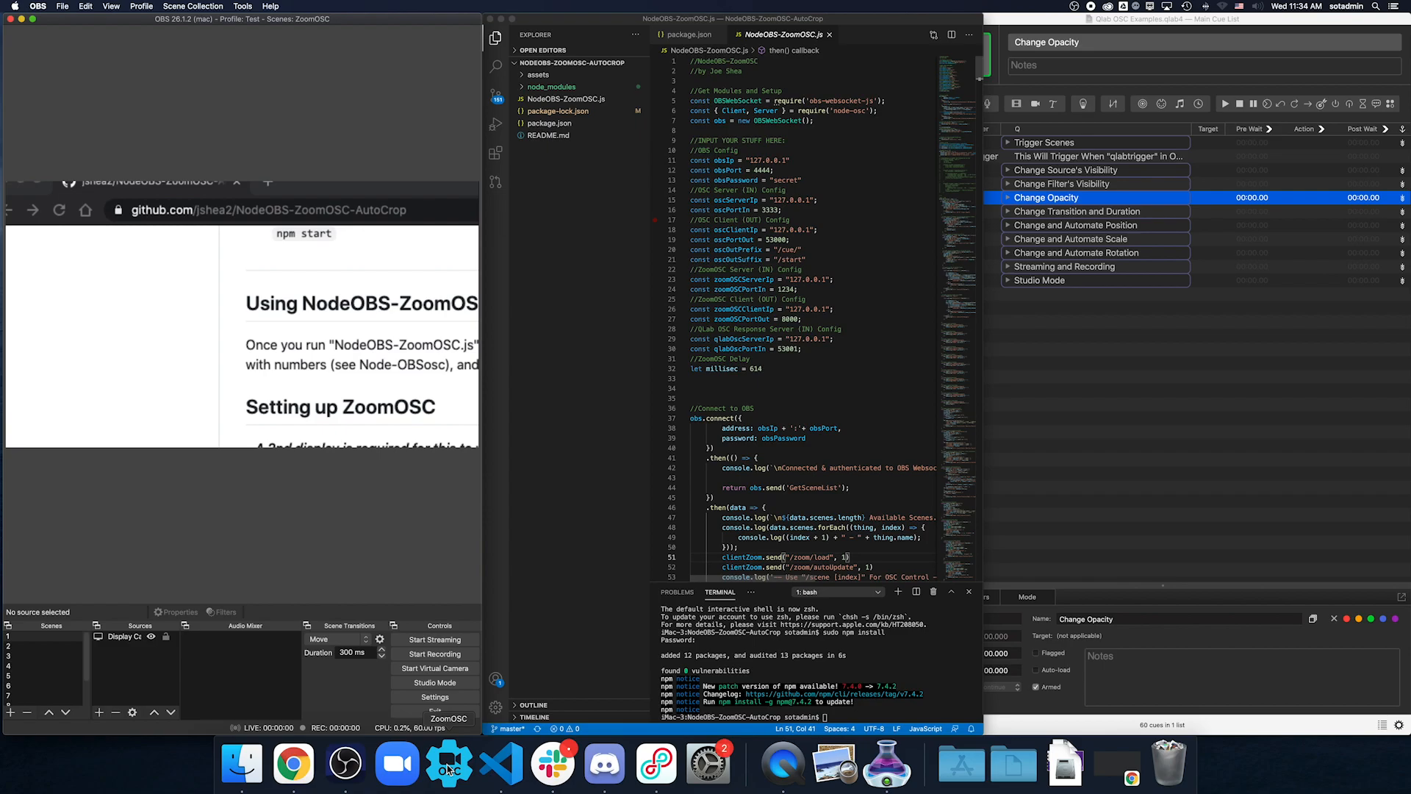